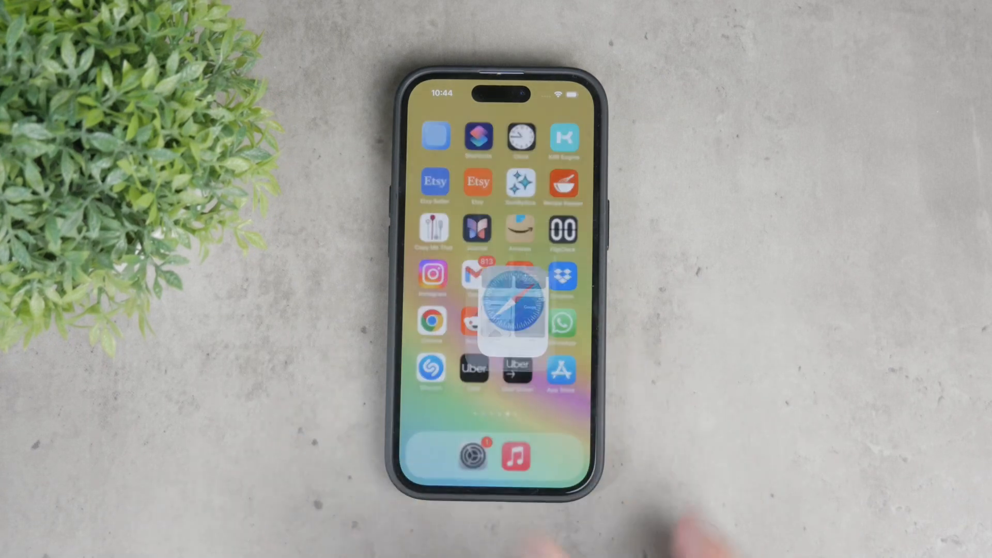
# View Safari's empty Reading List and dismiss it with Done
pyautogui.click(514, 298)
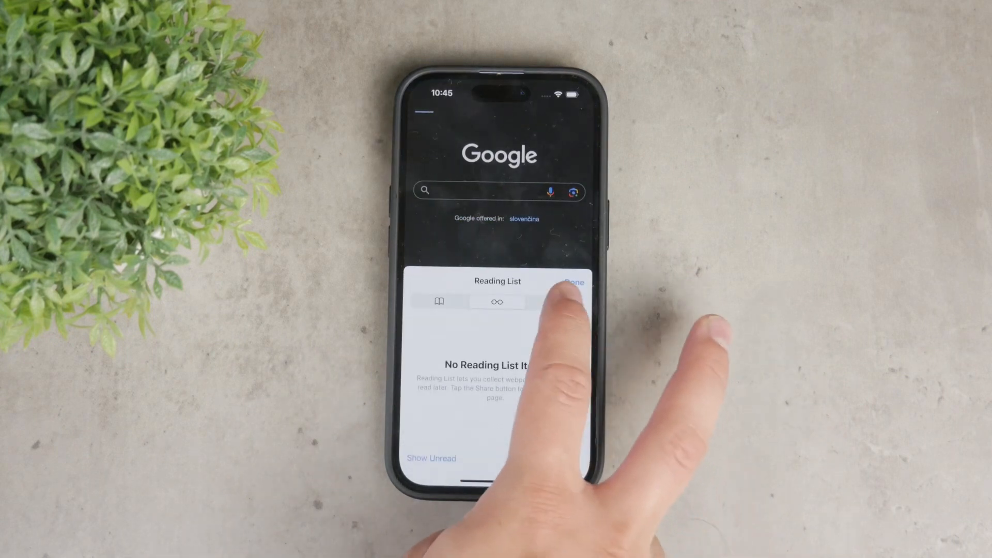
pyautogui.click(573, 282)
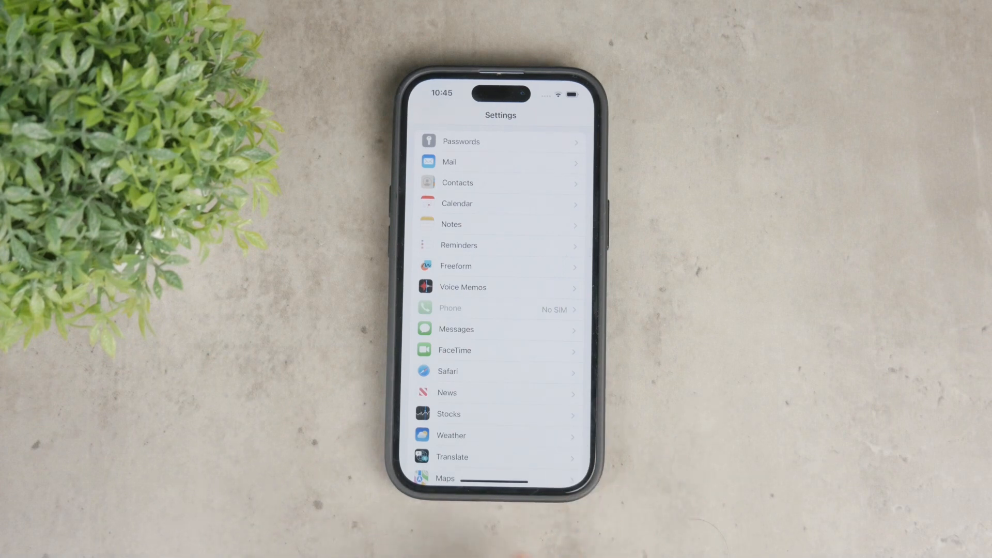
# Go to Safari's settings page and scroll to the Privacy & Security section
pyautogui.click(448, 371)
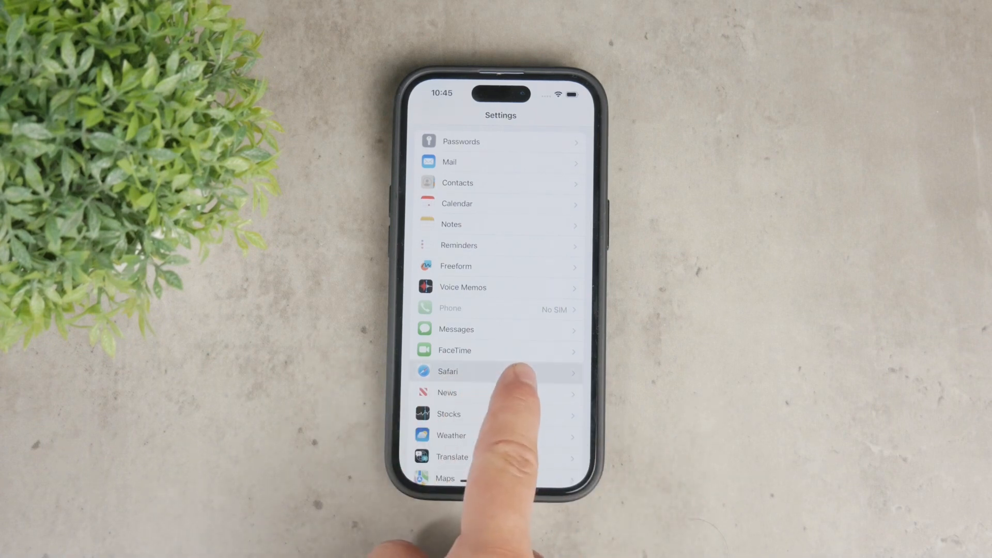
pyautogui.click(448, 372)
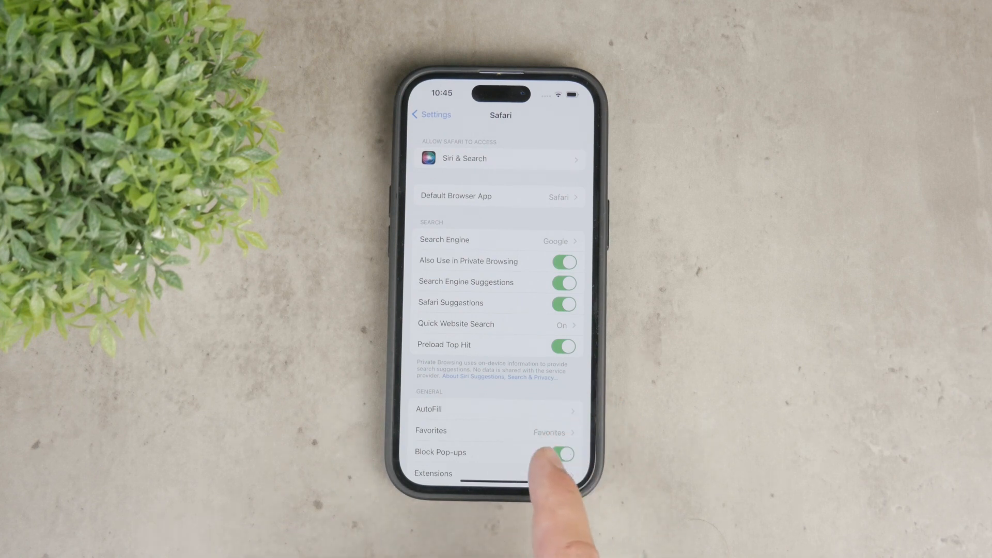
pyautogui.scroll(-3)
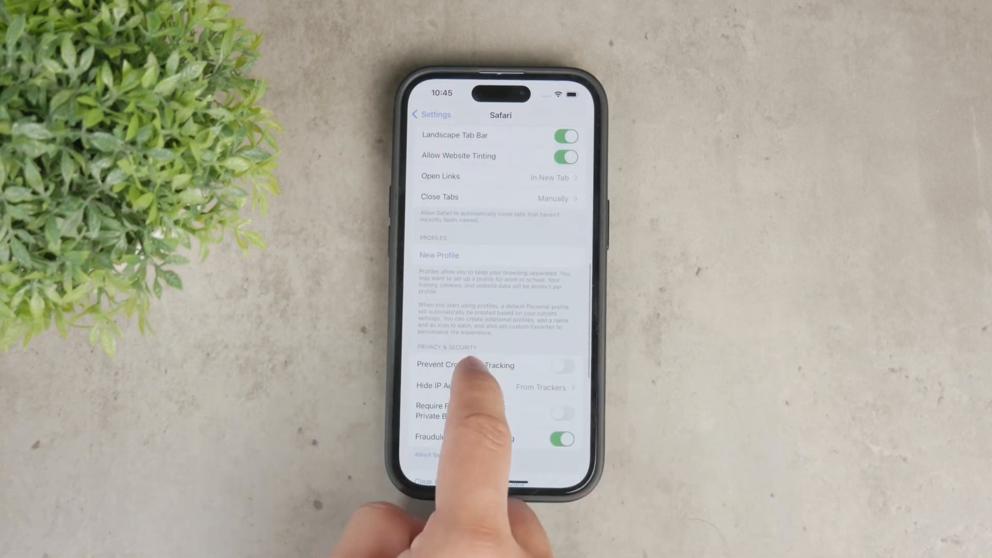
pyautogui.scroll(-3)
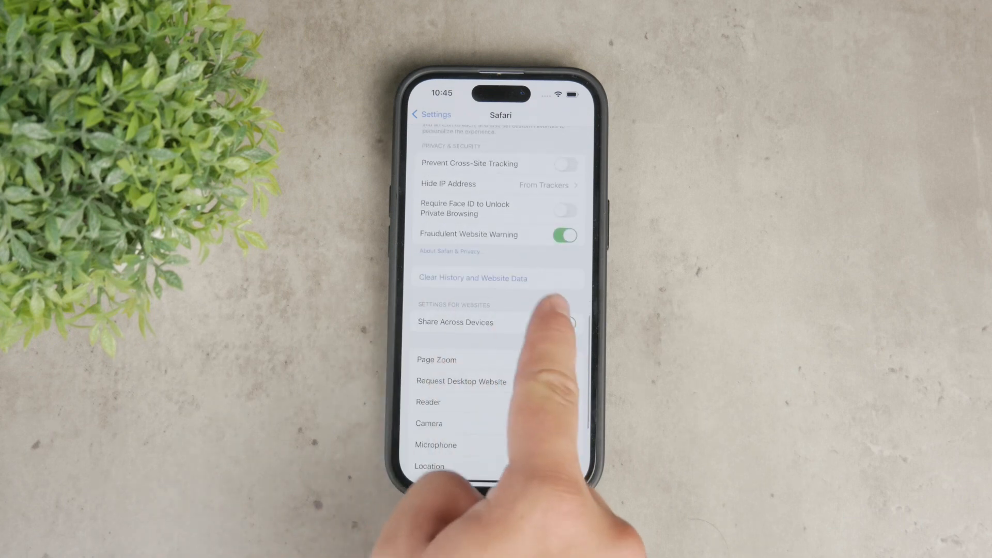
# Clear all history and website data, then reach Safari's Advanced settings
pyautogui.click(471, 278)
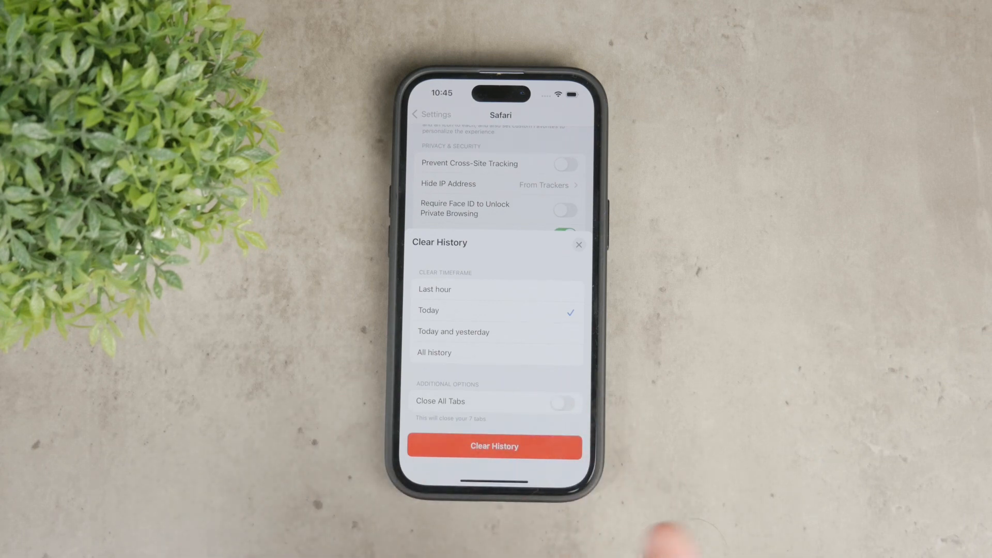
pyautogui.click(435, 290)
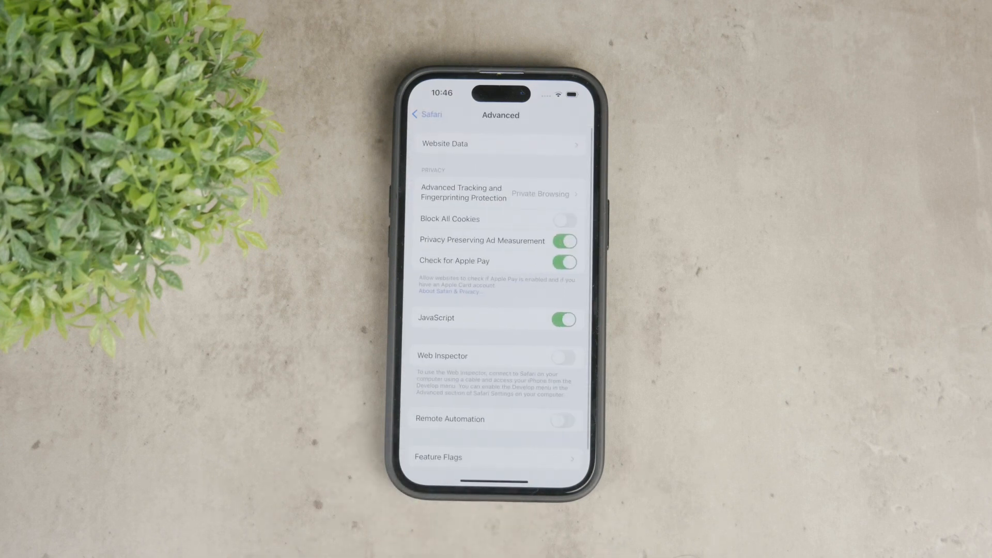
# In Website Data, search 'yahoo' and delete yahoo.com's stored data
pyautogui.click(497, 144)
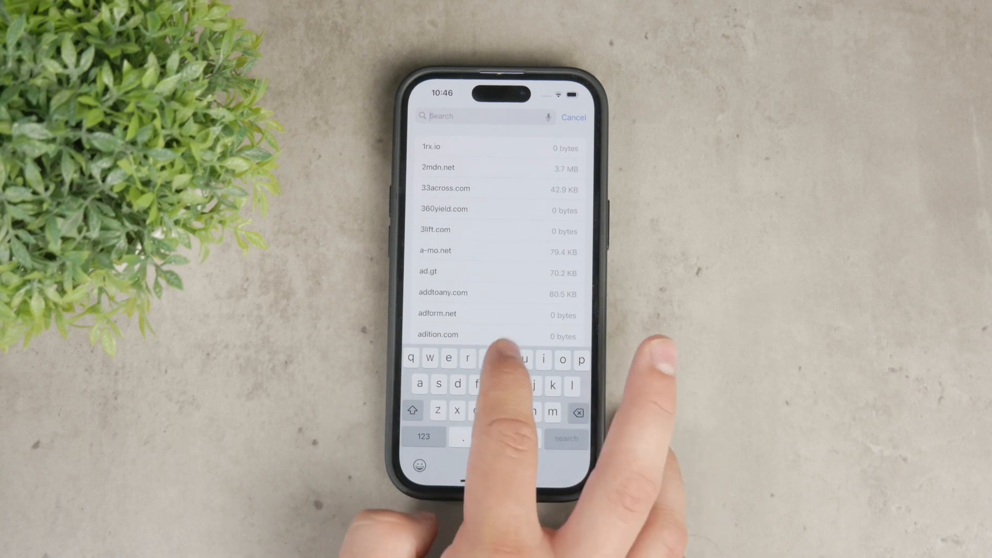
pyautogui.write('yahoo')
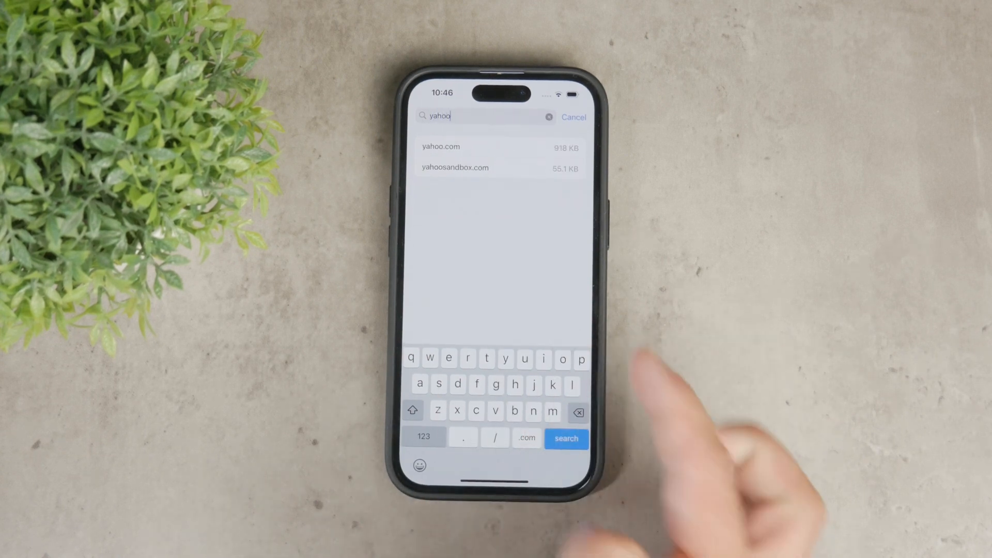
pyautogui.click(441, 146)
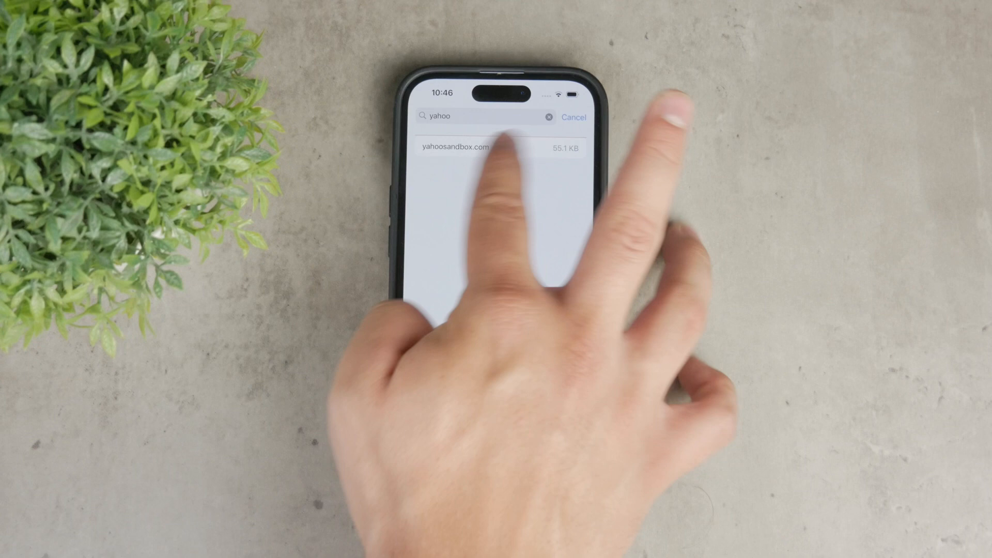